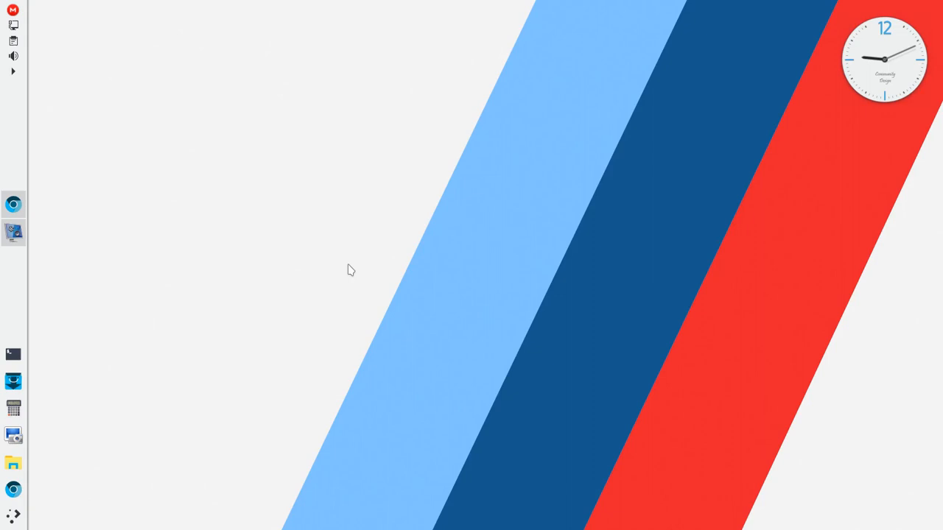
{"action": "mouse_move", "coordinate": [68, 238]}
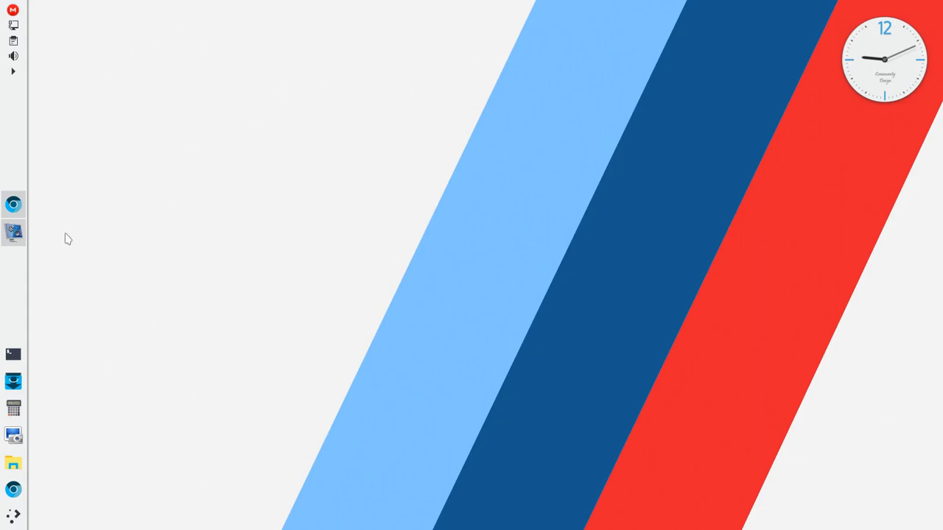
{"action": "mouse_move", "coordinate": [14, 203]}
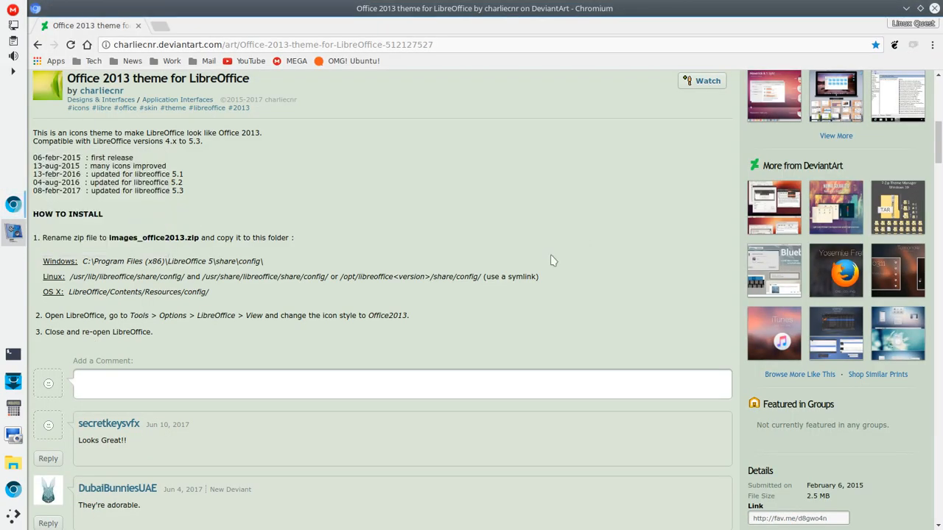
{"action": "mouse_move", "coordinate": [559, 300]}
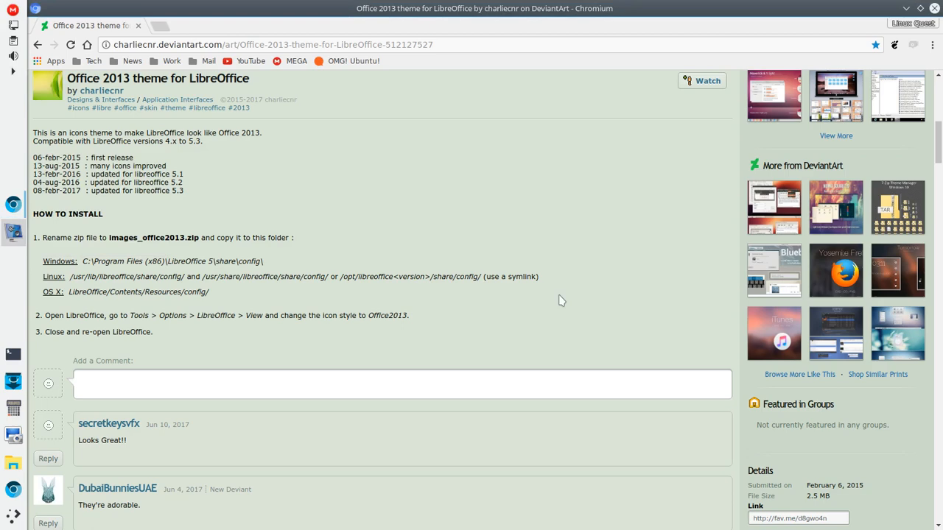
Step: Read through the theme's install instructions on DeviantArt, then launch LibreOffice Writer
{"action": "scroll", "scroll_direction": "down", "scroll_amount": 3}
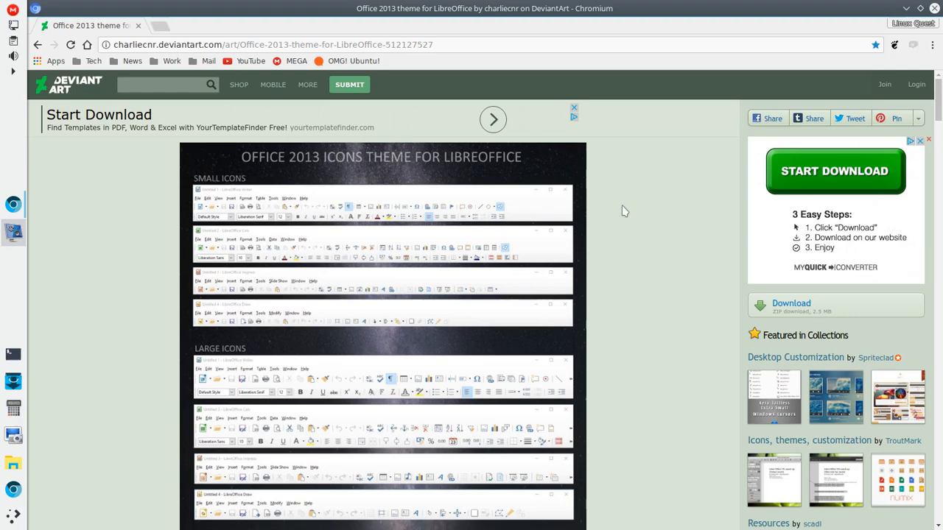
{"action": "scroll", "scroll_direction": "down", "scroll_amount": 3}
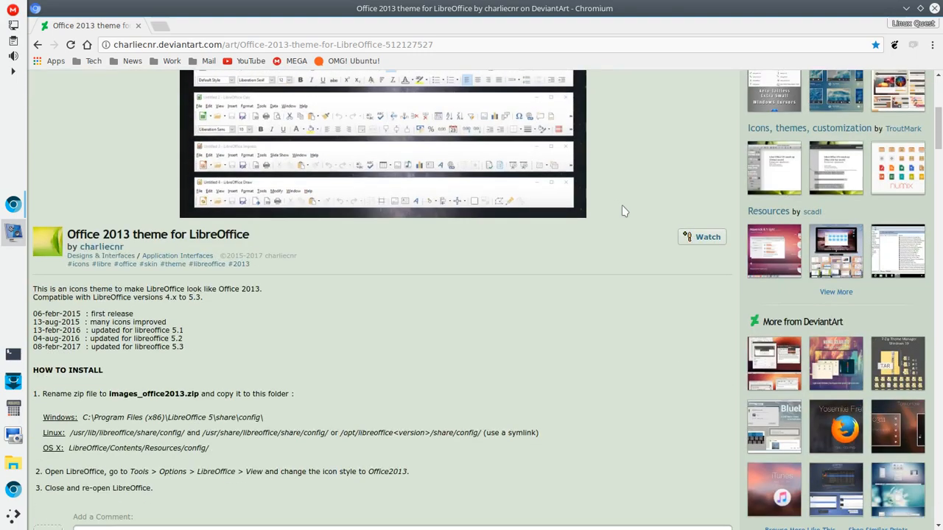
{"action": "mouse_move", "coordinate": [309, 304]}
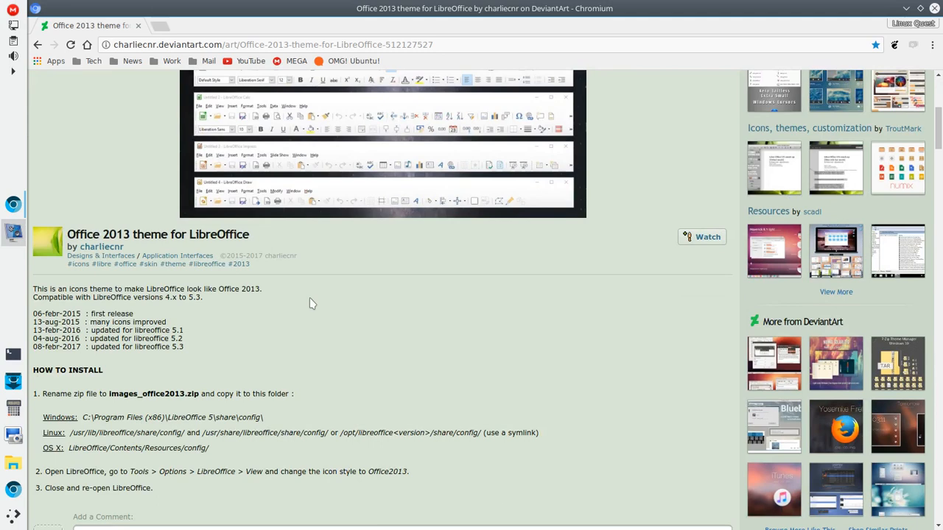
{"action": "scroll", "scroll_direction": "down", "scroll_amount": 3}
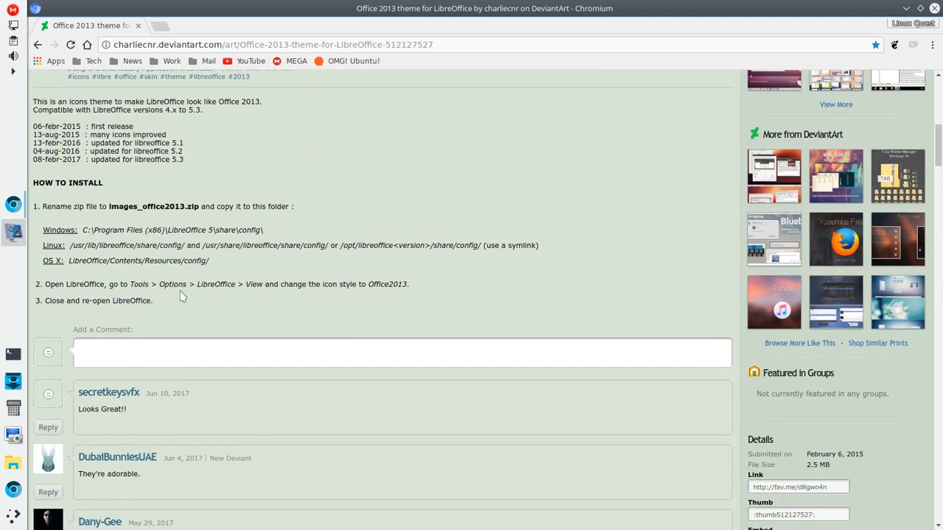
{"action": "mouse_move", "coordinate": [70, 256]}
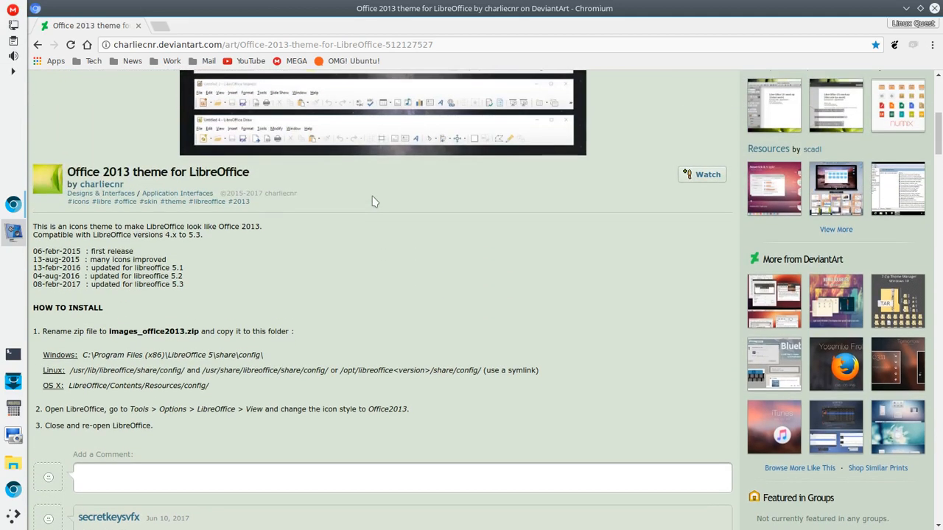
{"action": "mouse_move", "coordinate": [249, 224]}
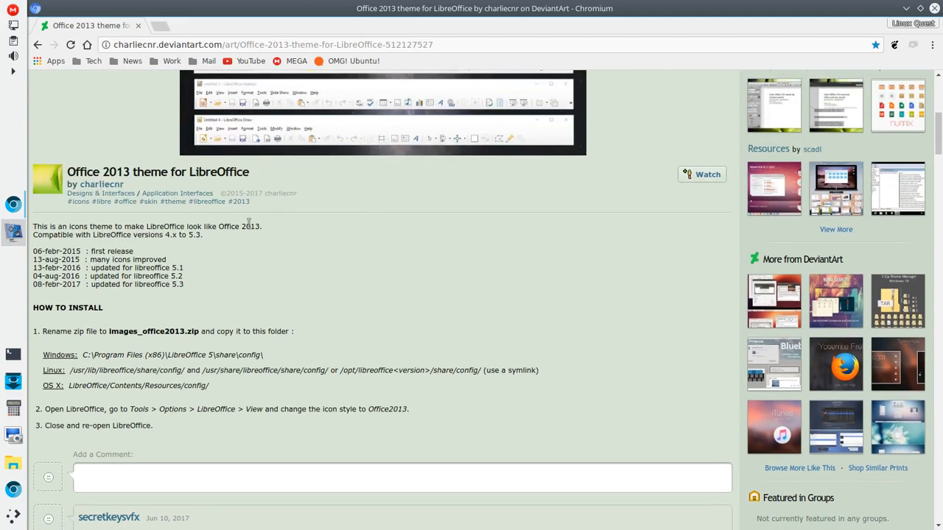
{"action": "mouse_move", "coordinate": [130, 346]}
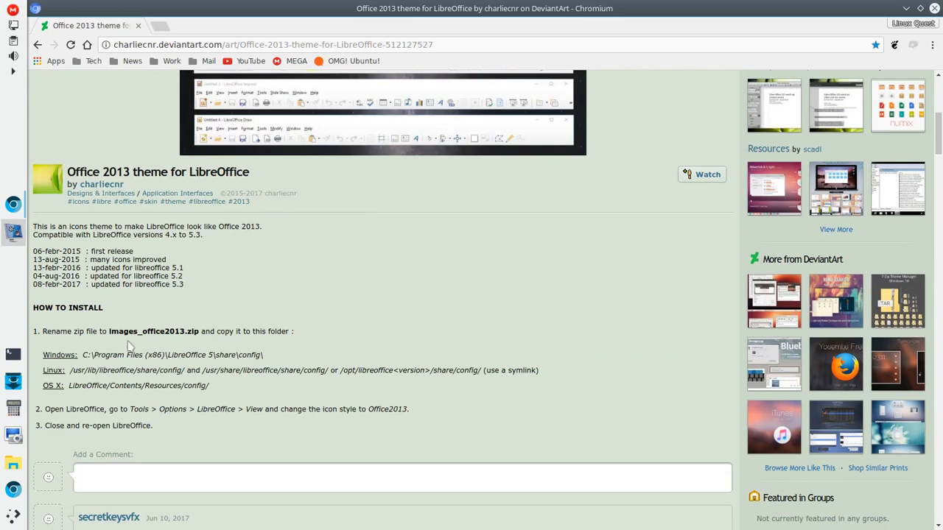
{"action": "mouse_move", "coordinate": [146, 346]}
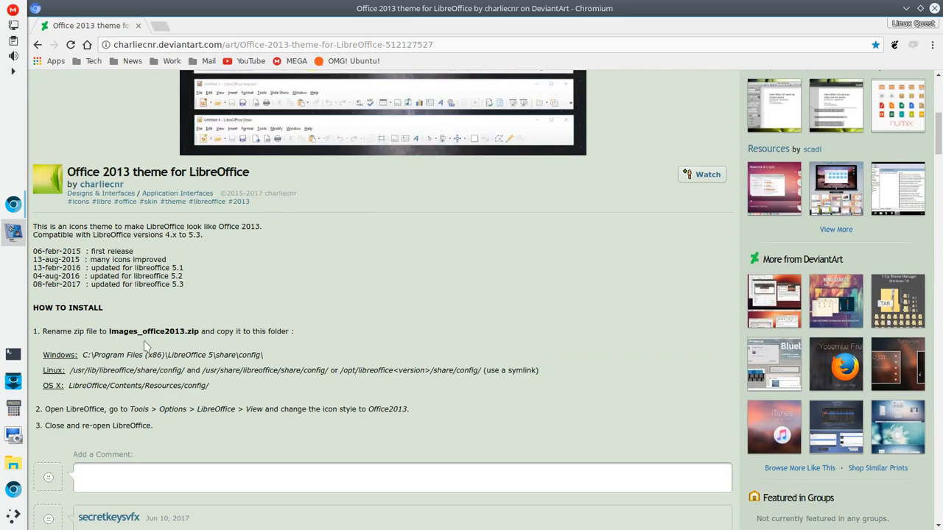
{"action": "scroll", "scroll_direction": "down", "scroll_amount": 3}
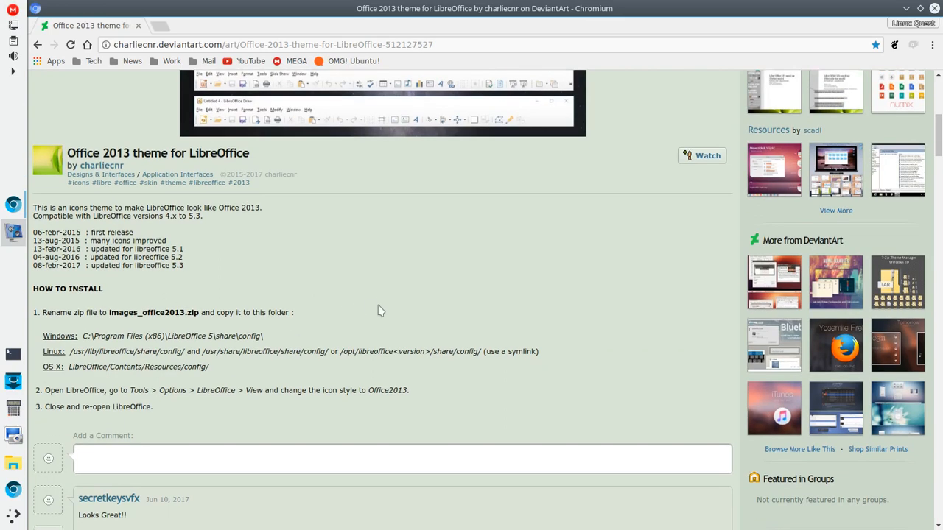
{"action": "scroll", "scroll_direction": "down", "scroll_amount": 3}
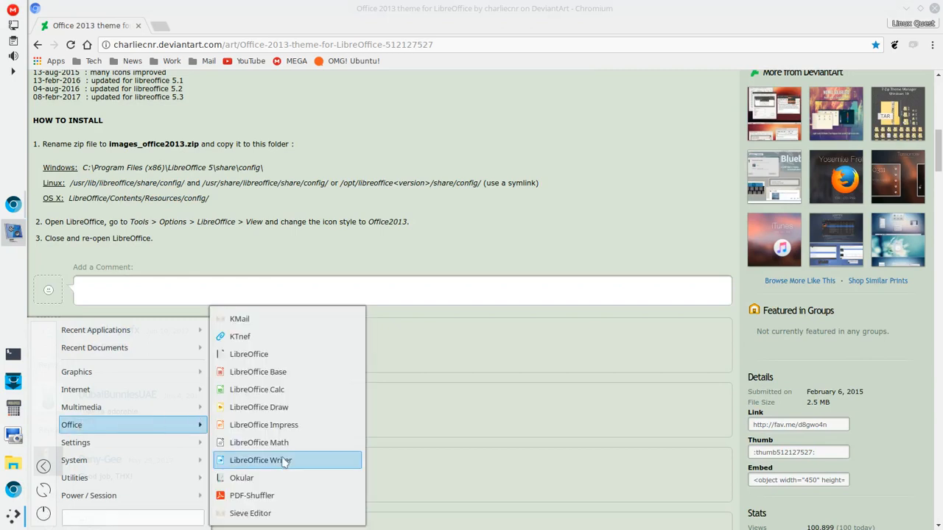
{"action": "mouse_move", "coordinate": [286, 462]}
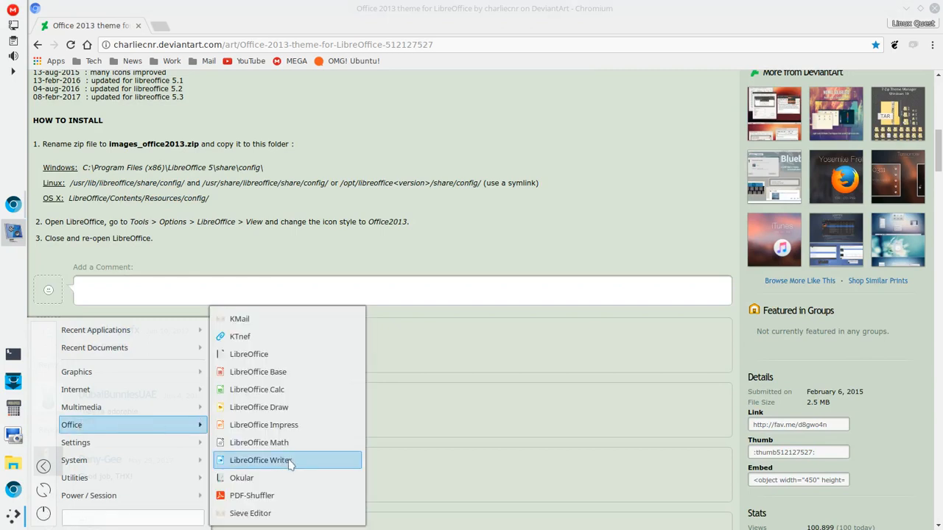
{"action": "left_click", "coordinate": [259, 459]}
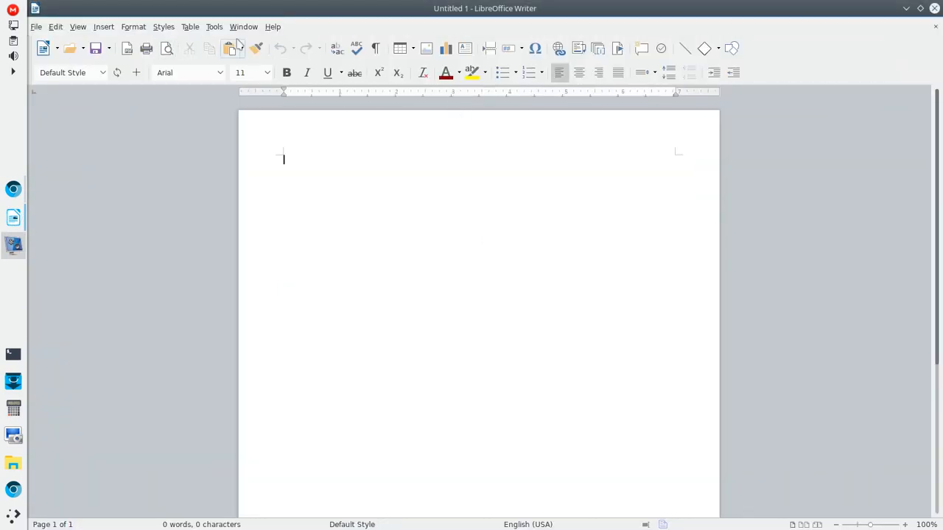
{"action": "mouse_move", "coordinate": [798, 47]}
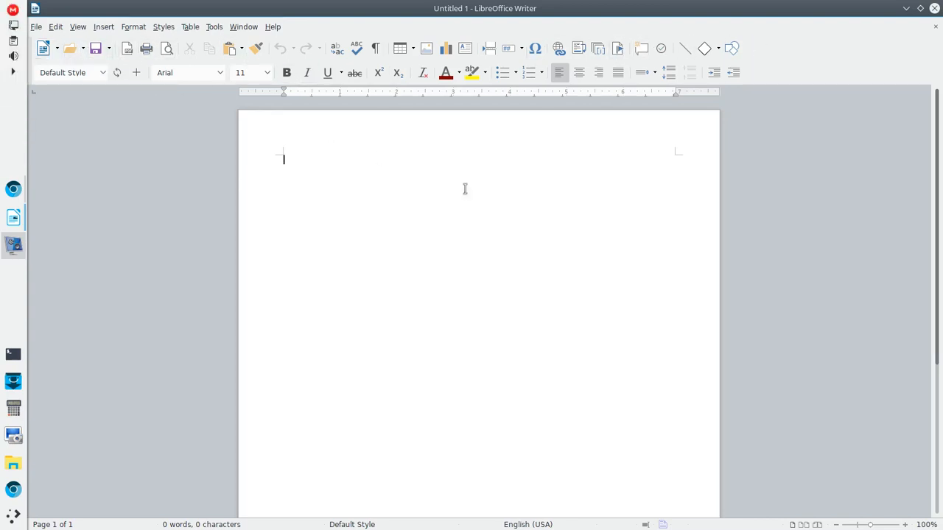
{"action": "mouse_move", "coordinate": [181, 145]}
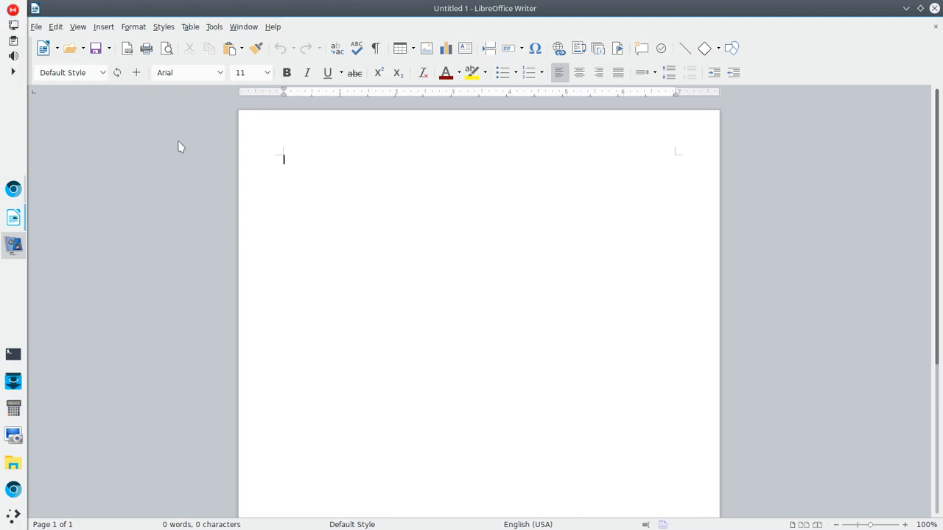
{"action": "left_click", "coordinate": [215, 27]}
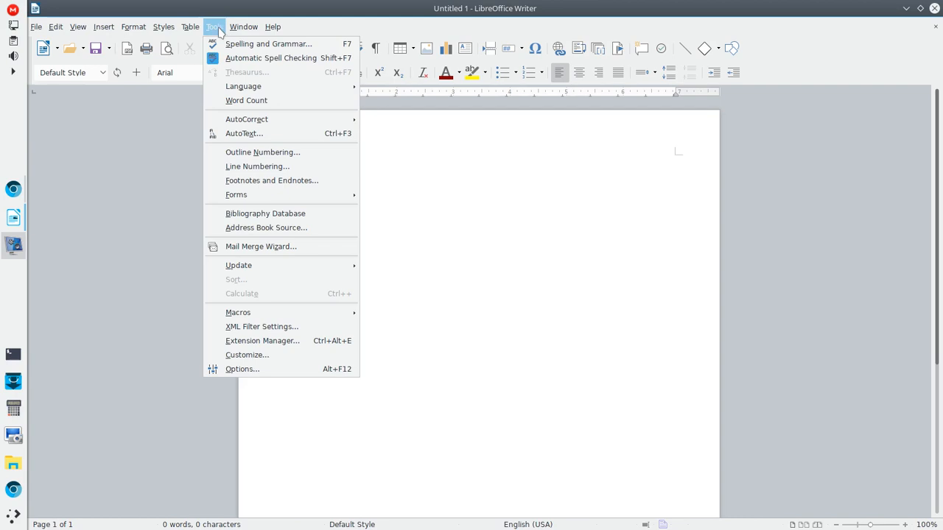
{"action": "mouse_move", "coordinate": [248, 355]}
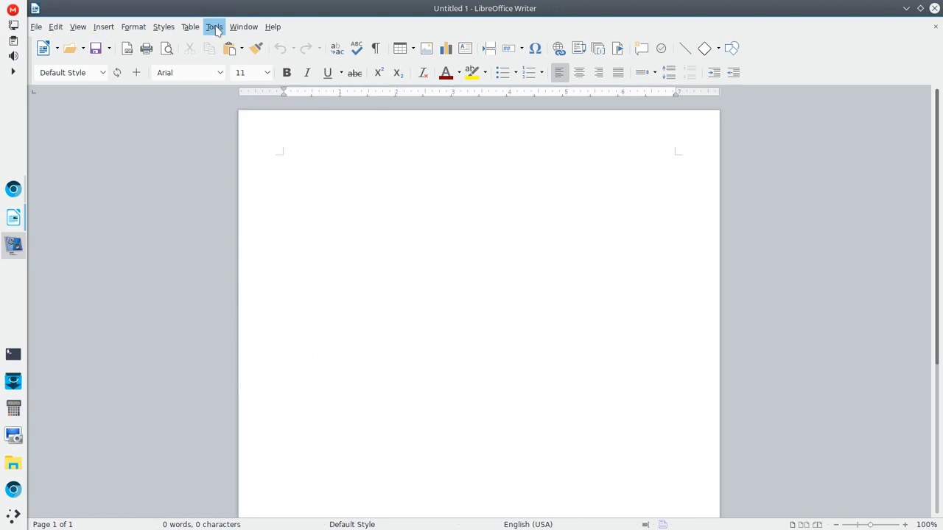
{"action": "left_click", "coordinate": [216, 27]}
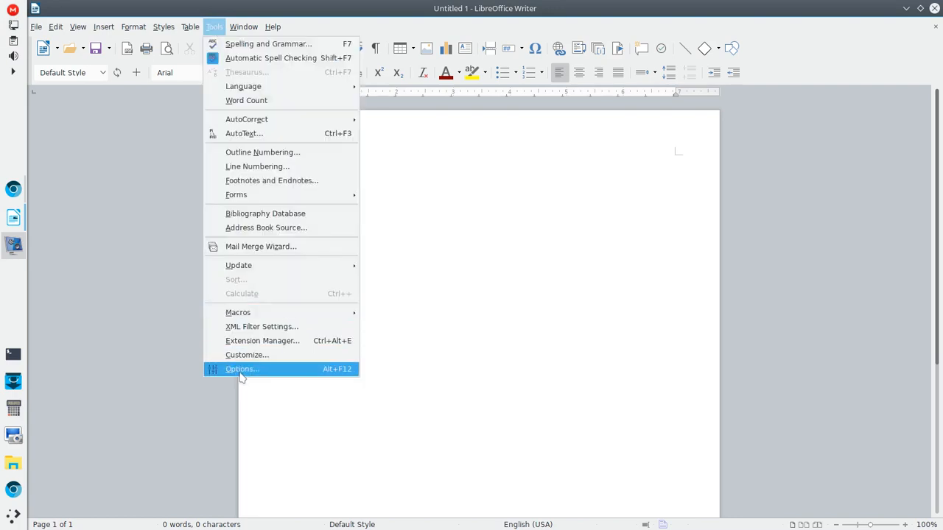
{"action": "left_click", "coordinate": [242, 368]}
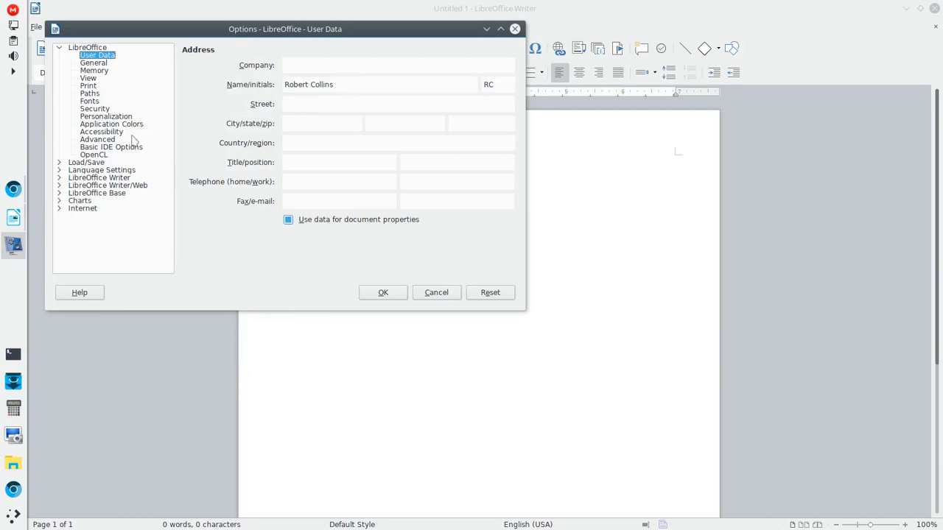
{"action": "left_click", "coordinate": [88, 78]}
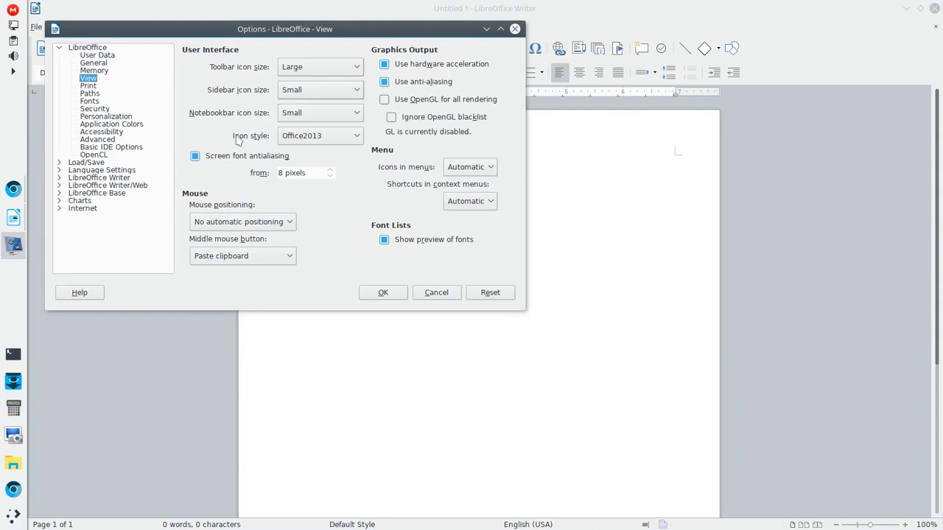
{"action": "mouse_move", "coordinate": [342, 149]}
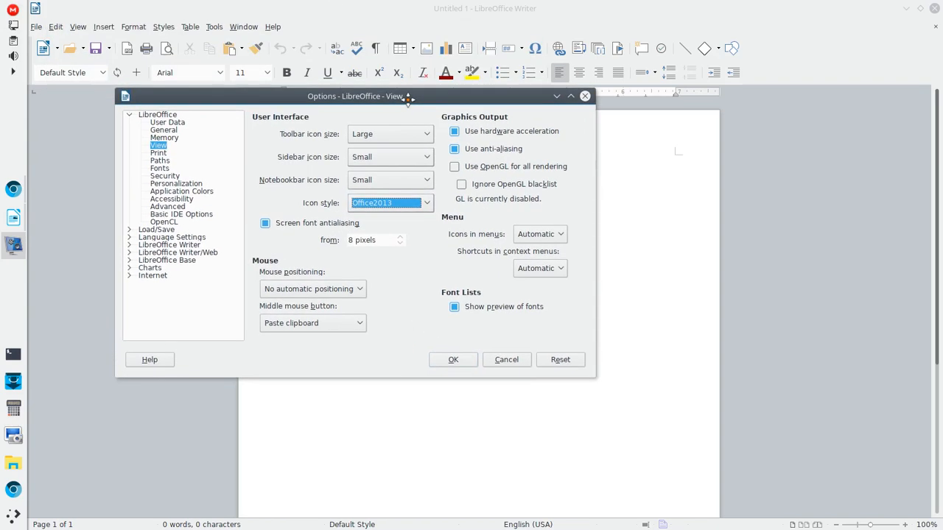
{"action": "left_click_drag", "start_coordinate": [356, 96], "coordinate": [413, 165]}
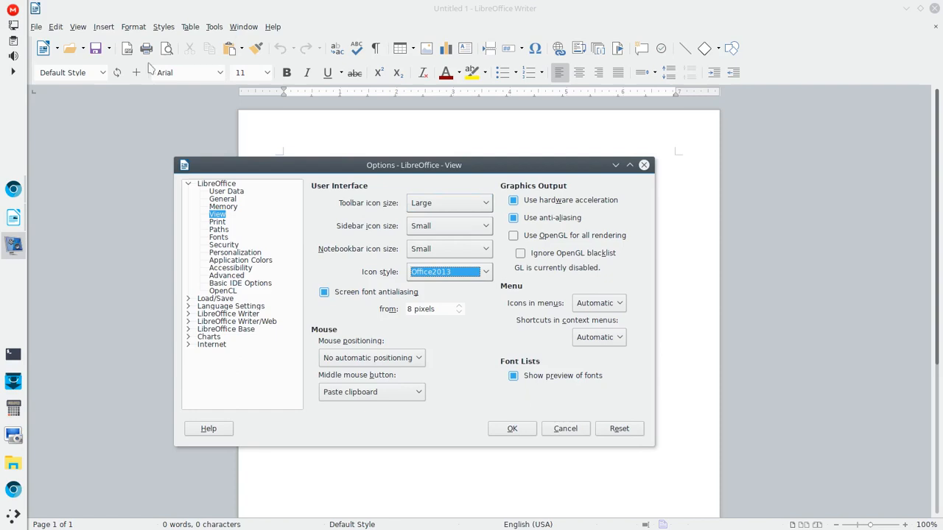
{"action": "mouse_move", "coordinate": [333, 212]}
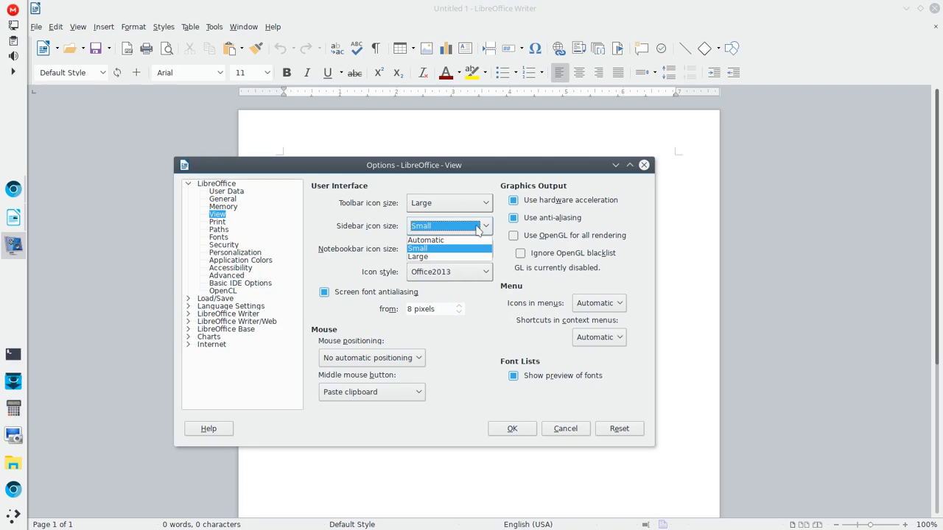
{"action": "mouse_move", "coordinate": [358, 256]}
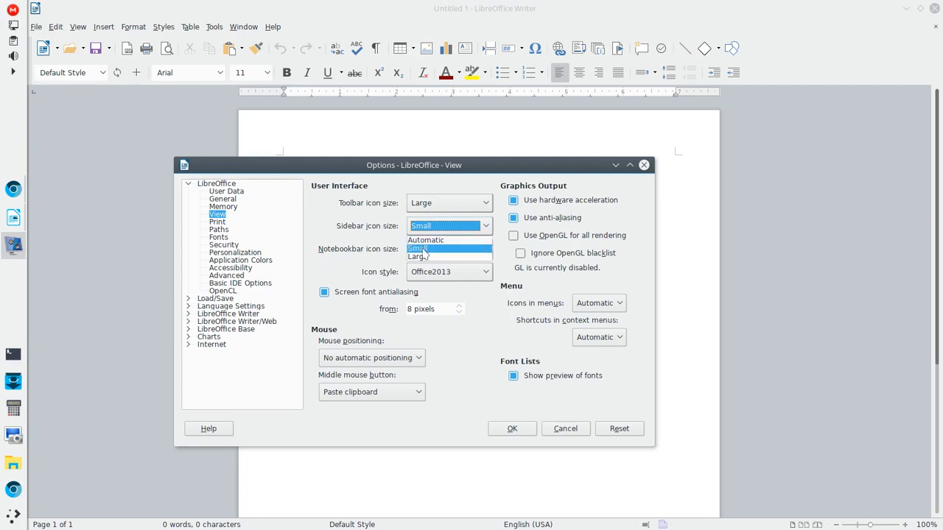
{"action": "left_click", "coordinate": [418, 247]}
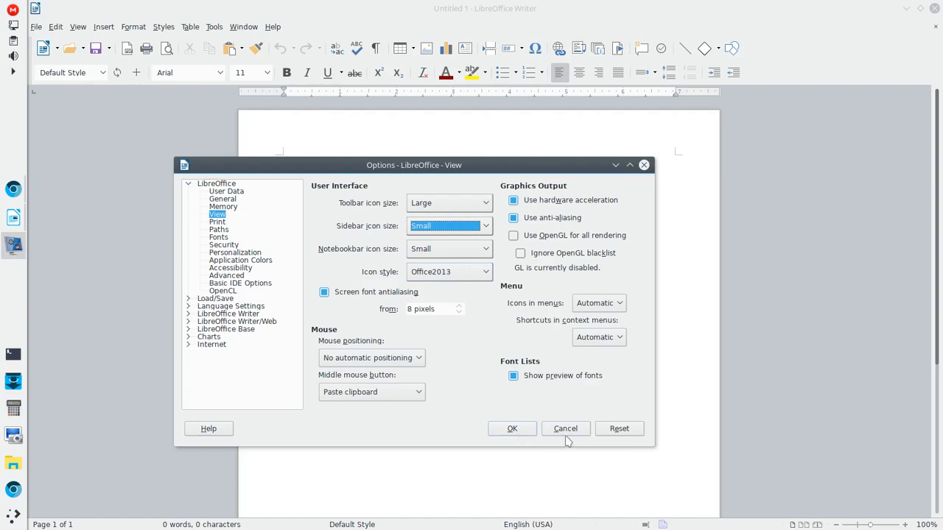
{"action": "left_click", "coordinate": [566, 427]}
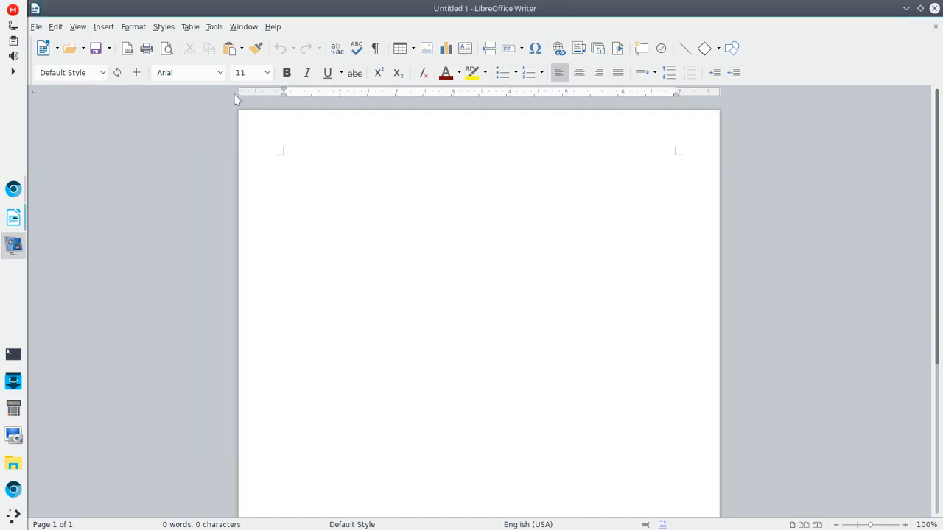
Step: In Tools > Options > View, choose the Automatic (Breeze) icon style
{"action": "left_click", "coordinate": [213, 26]}
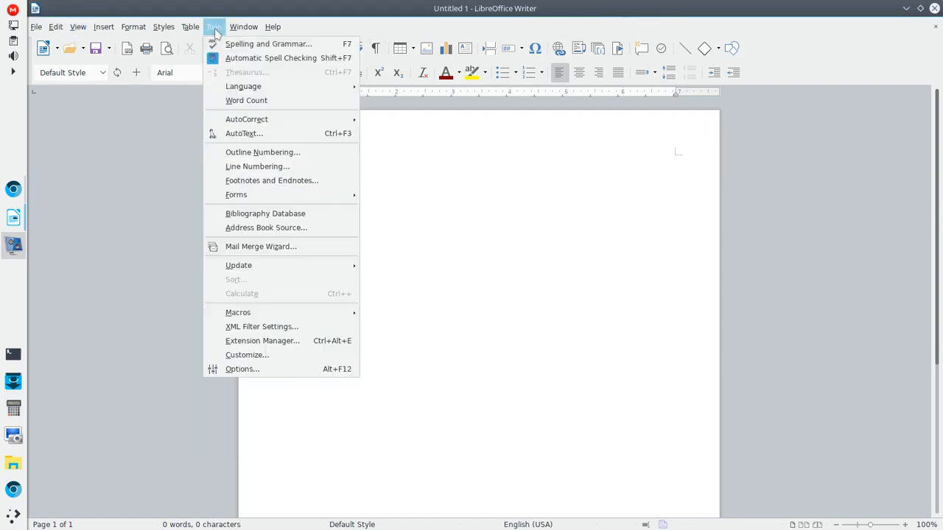
{"action": "left_click", "coordinate": [241, 368]}
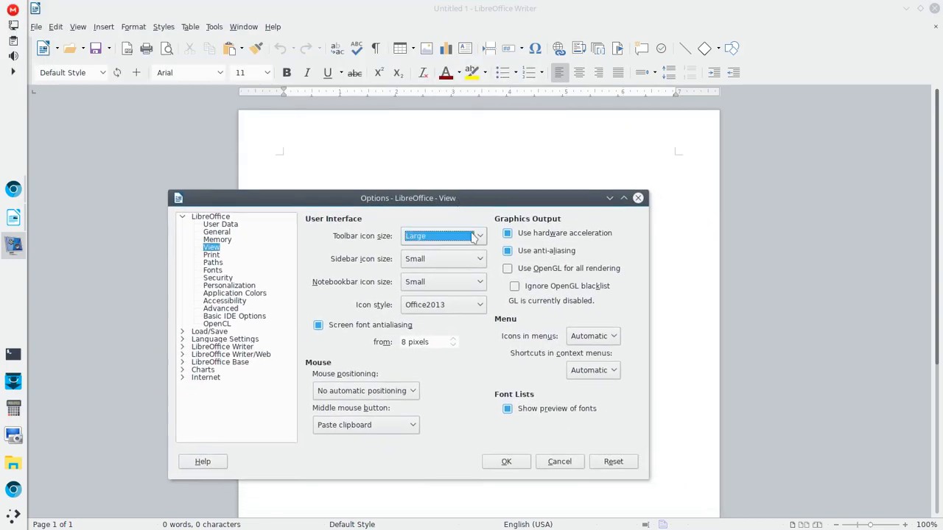
{"action": "left_click", "coordinate": [480, 236]}
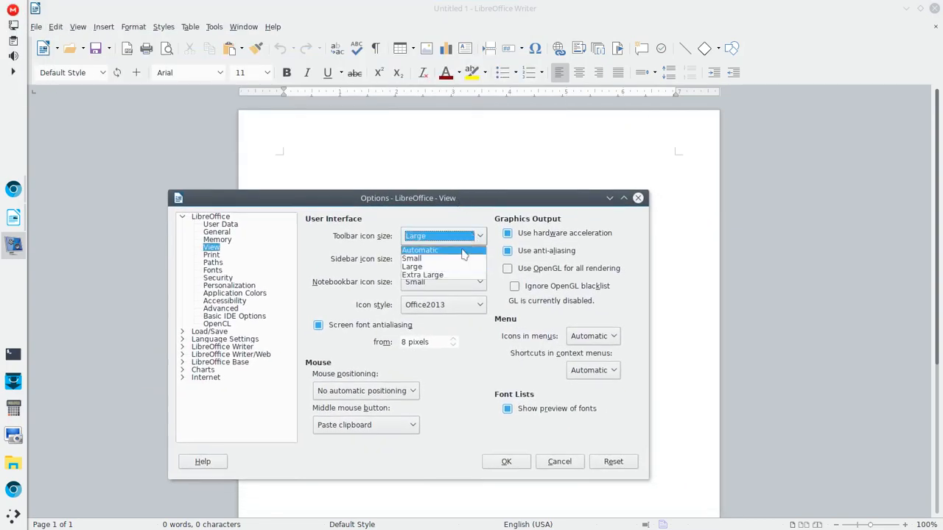
{"action": "mouse_move", "coordinate": [453, 266]}
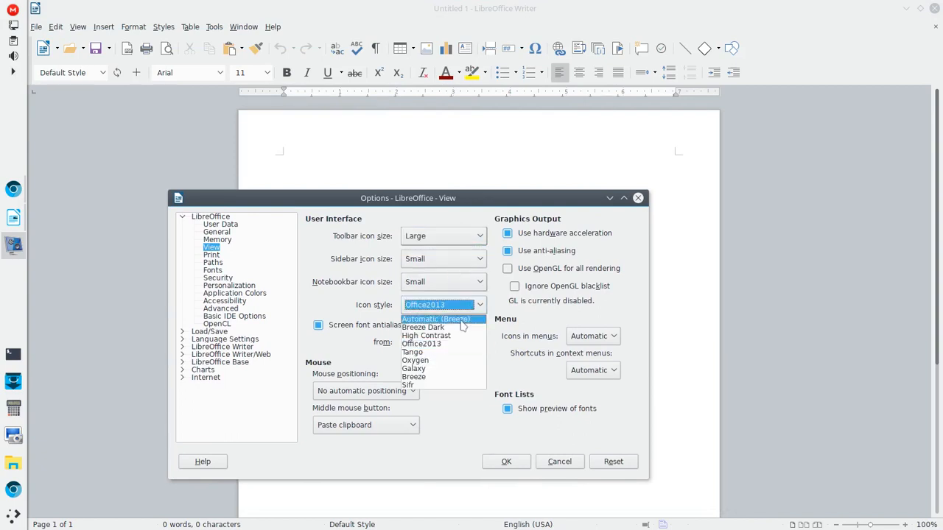
{"action": "left_click", "coordinate": [506, 461]}
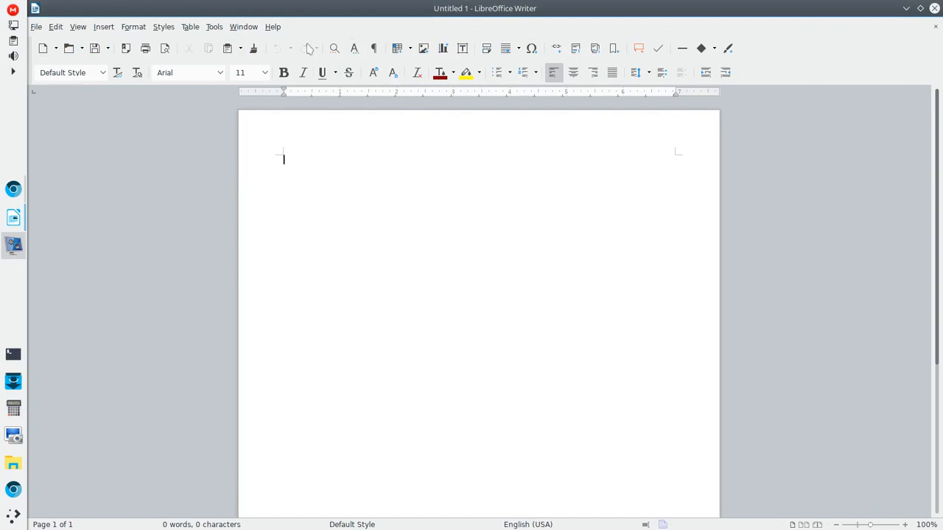
Step: Reopen Tools > Options to set the icon style back to Office2013
{"action": "left_click", "coordinate": [215, 26]}
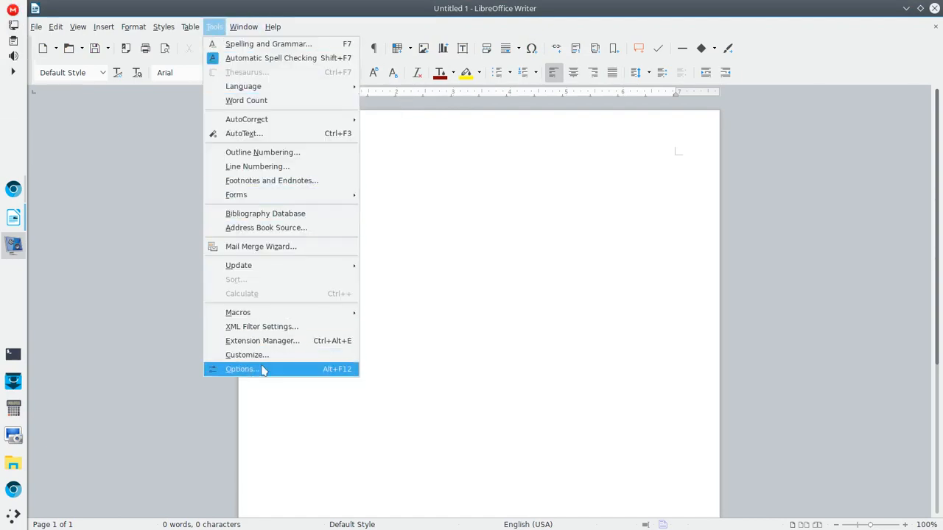
{"action": "left_click", "coordinate": [240, 368]}
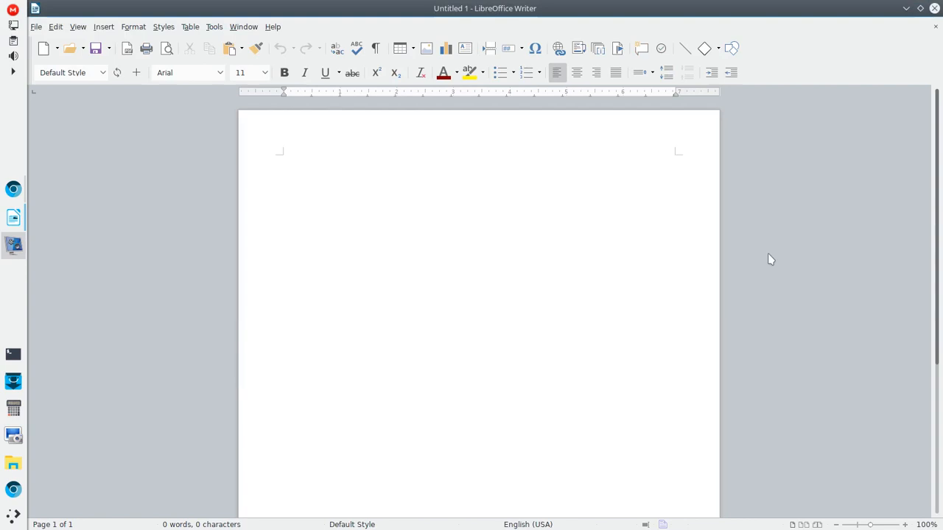
{"action": "mouse_move", "coordinate": [765, 257]}
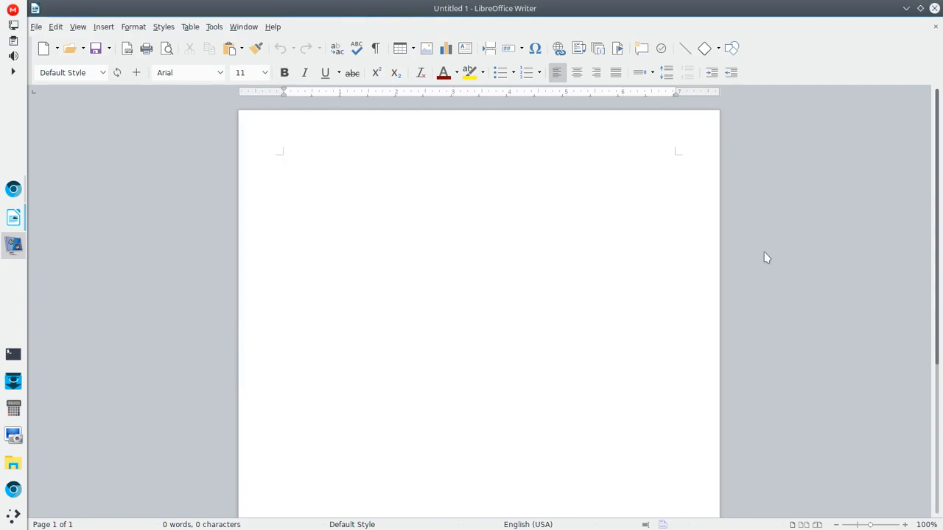